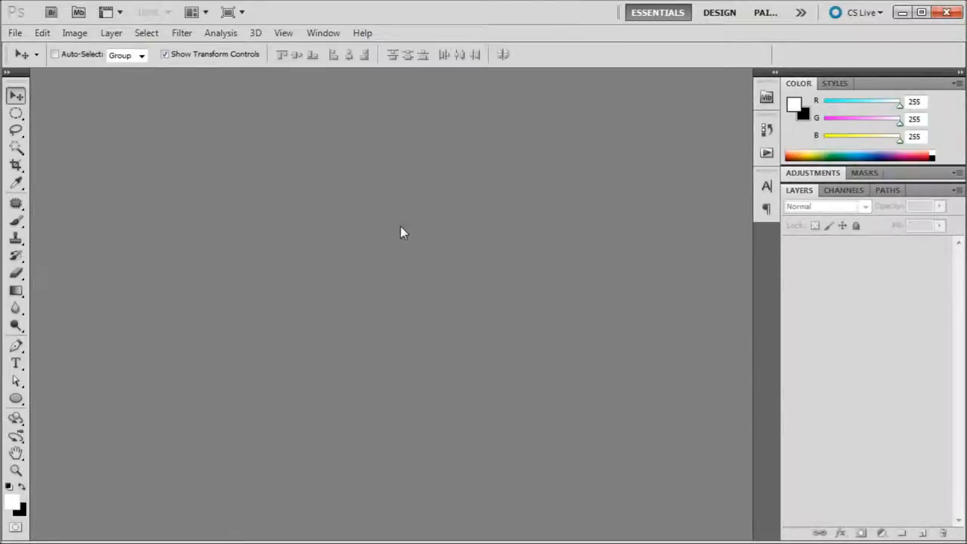
- Save the current panel layout as a new workspace named 'Kevin' from the Window menu
left_click(322, 32)
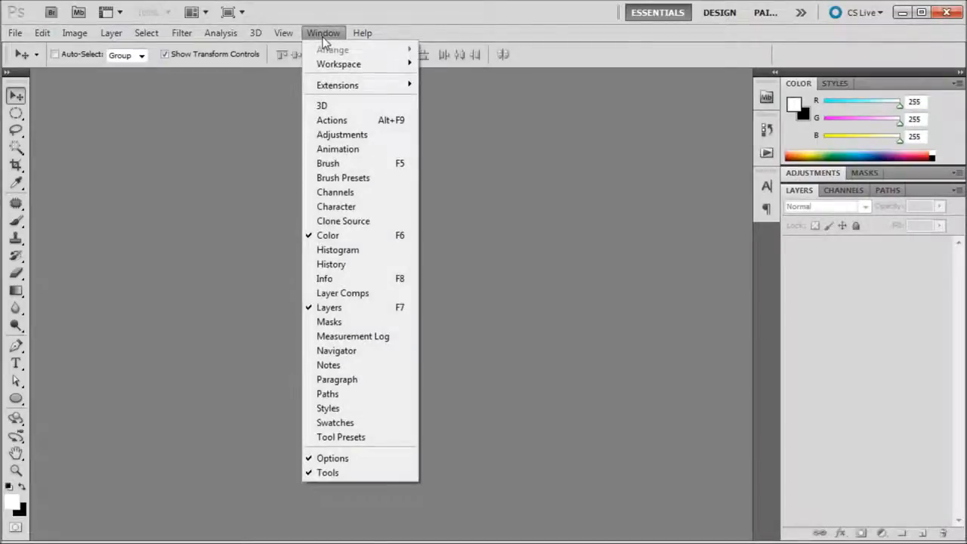
mouse_move(338, 63)
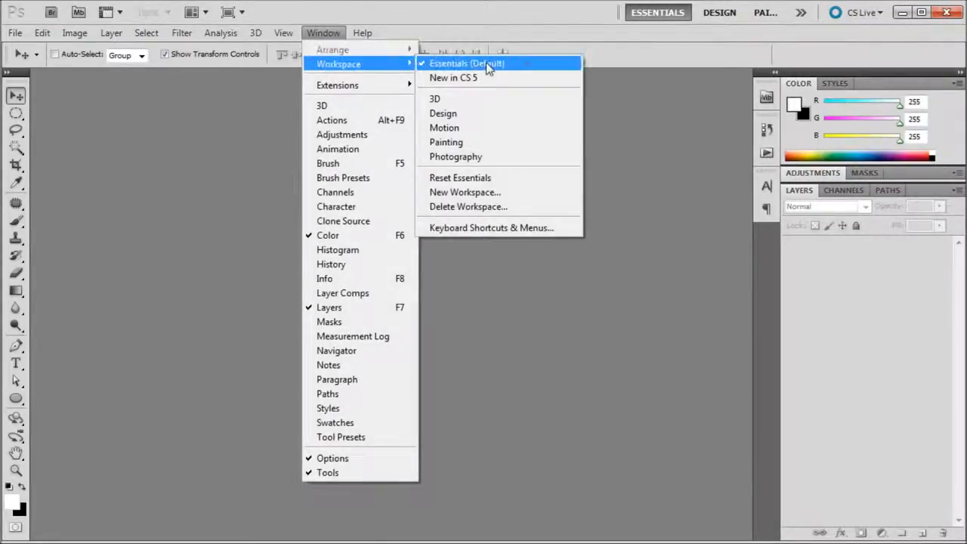
mouse_move(465, 67)
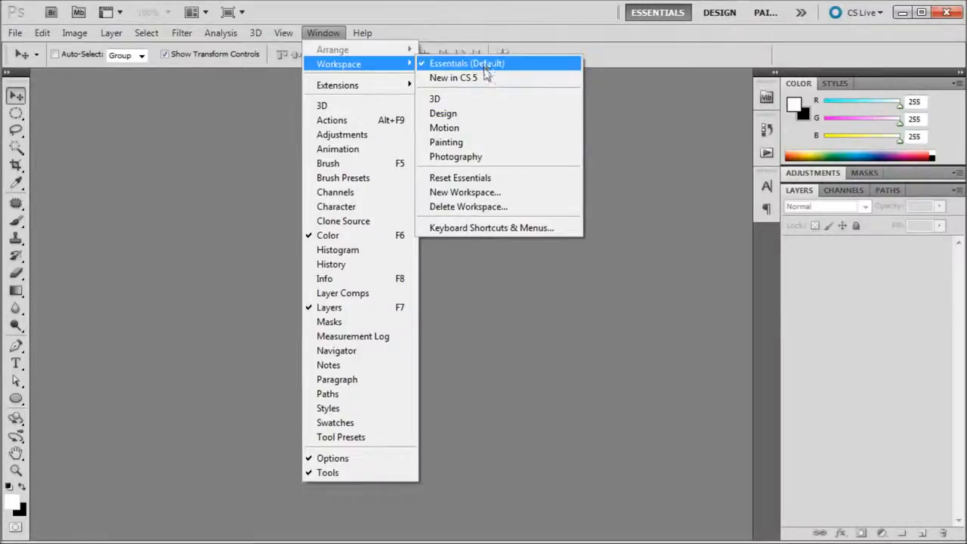
left_click(464, 192)
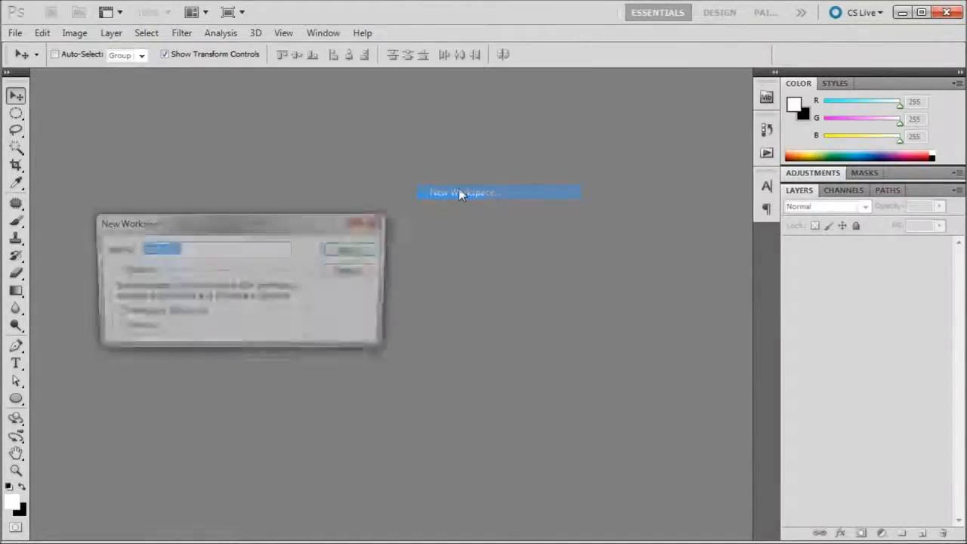
type("Kevin")
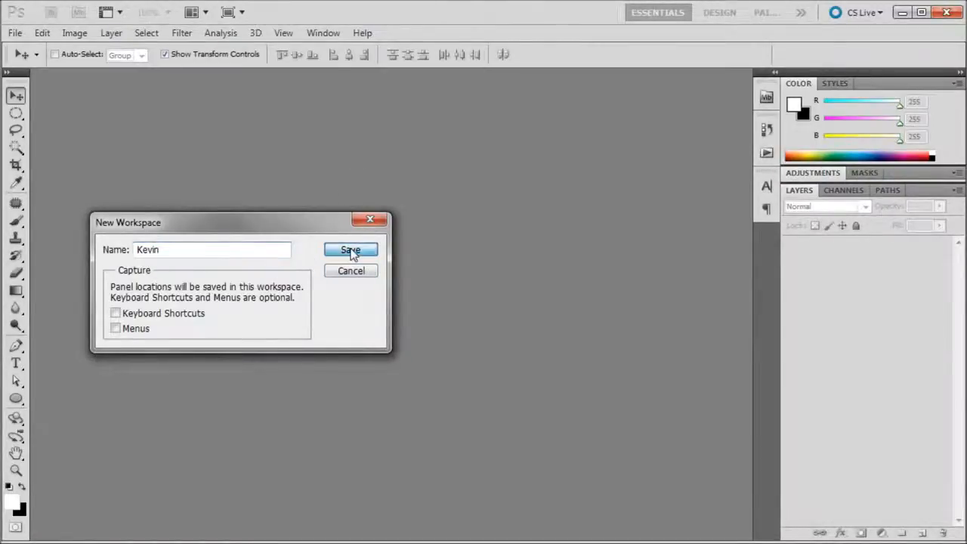
left_click(350, 250)
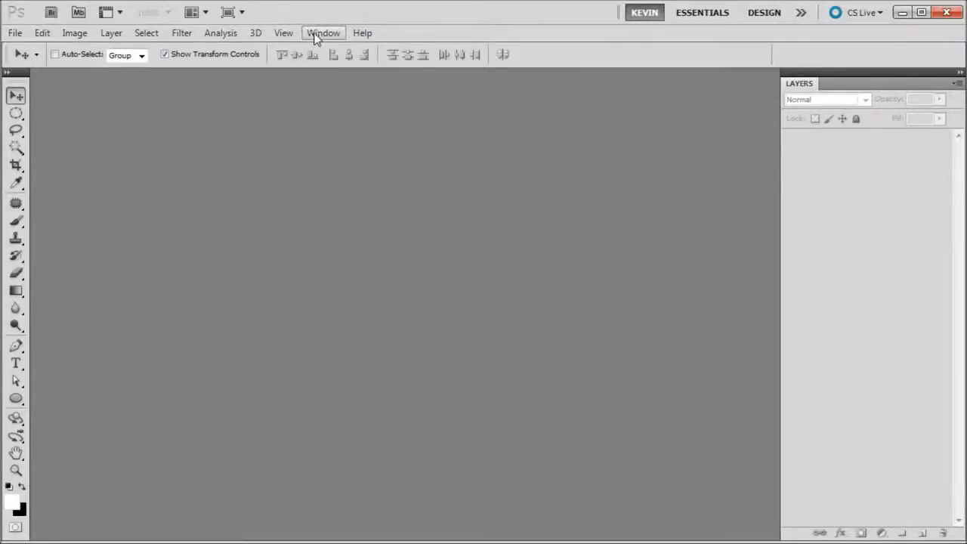
left_click(324, 32)
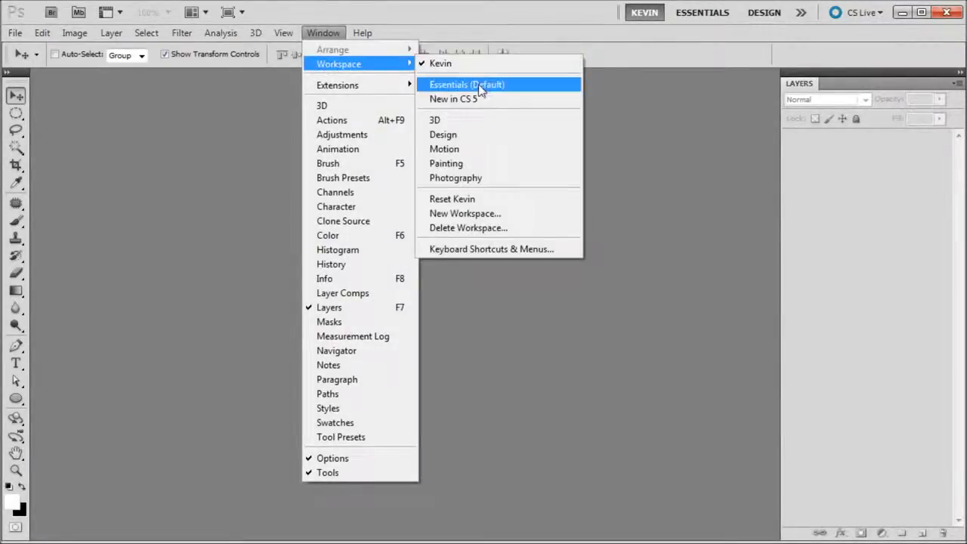
left_click(466, 84)
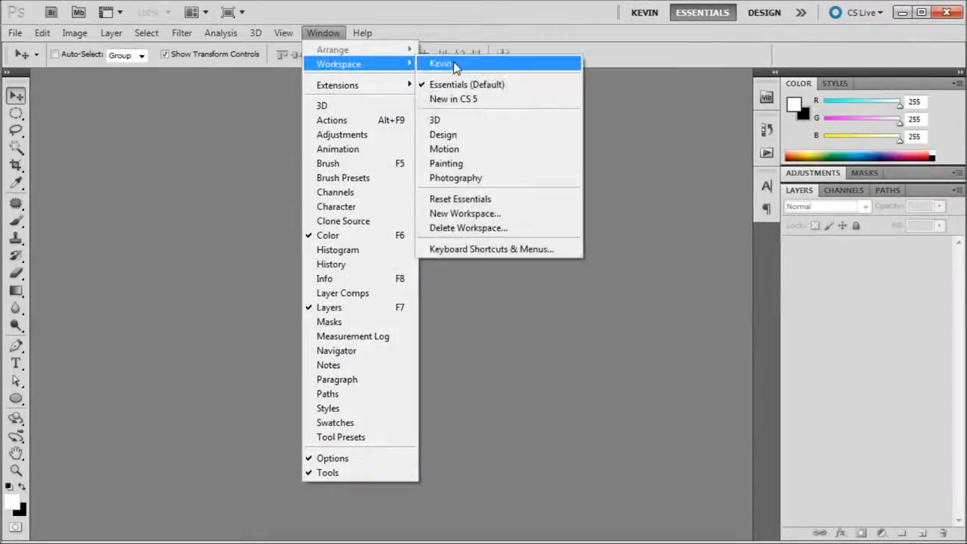
left_click(441, 64)
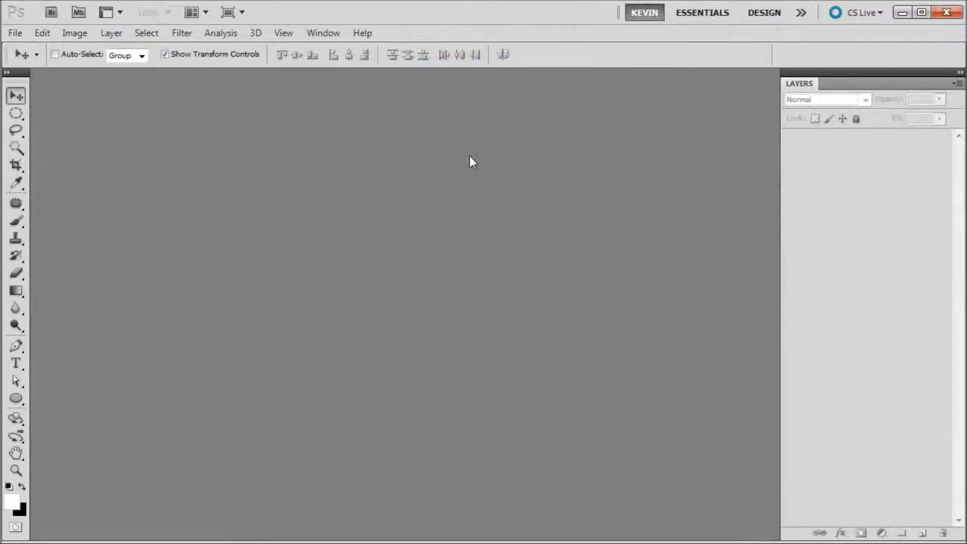